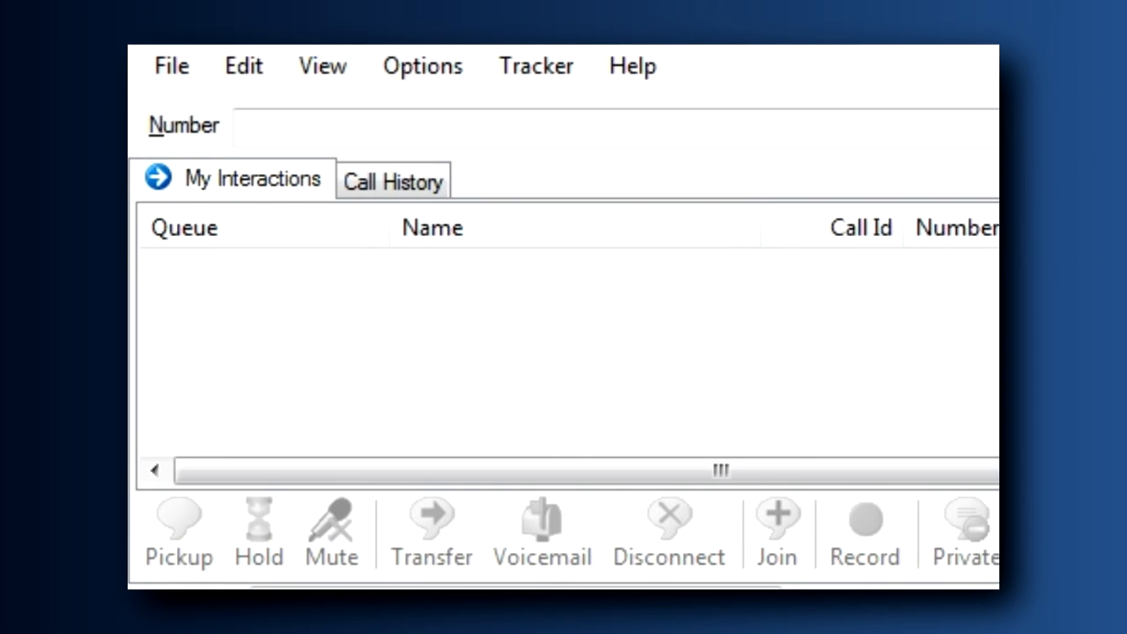
{"action": "left_click", "coordinate": [630, 65]}
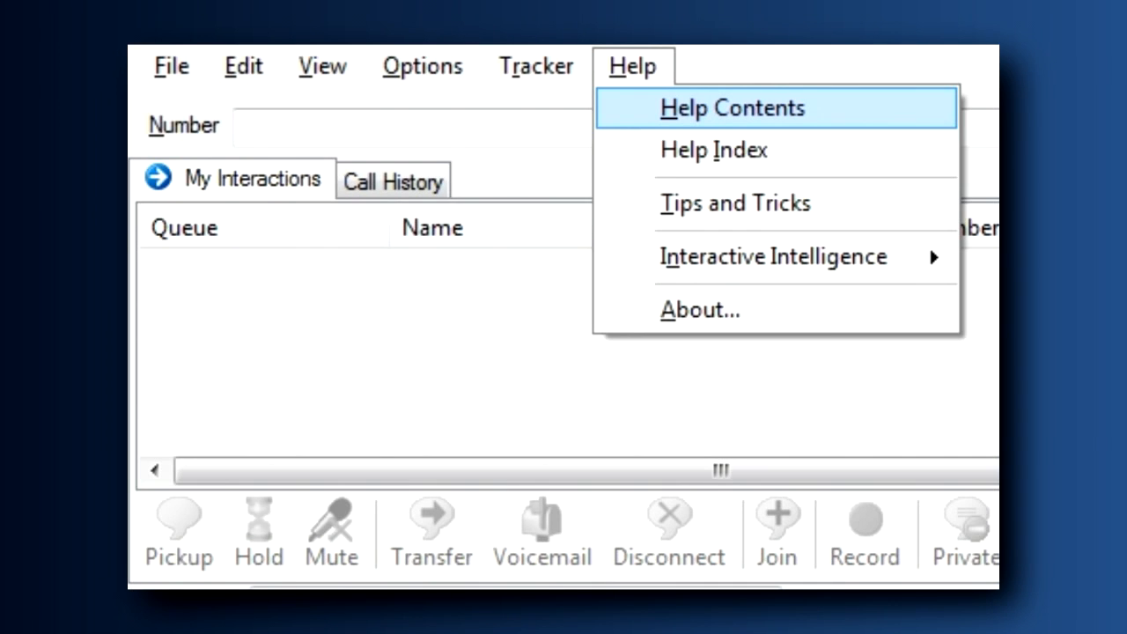
{"action": "left_click", "coordinate": [423, 66]}
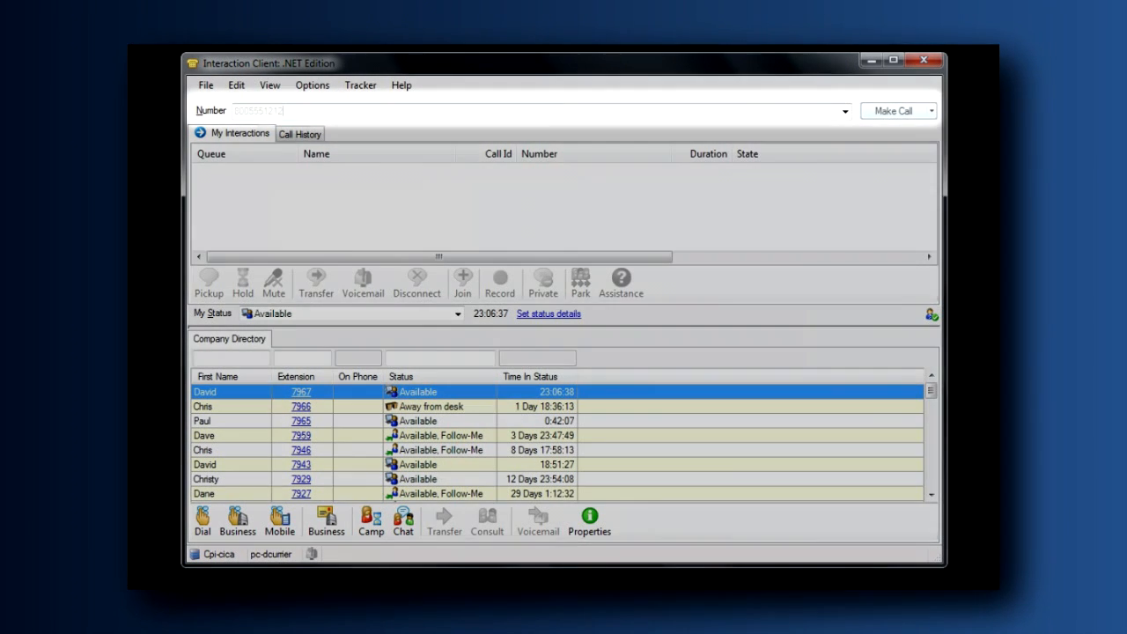
{"action": "type", "text": "8005551212"}
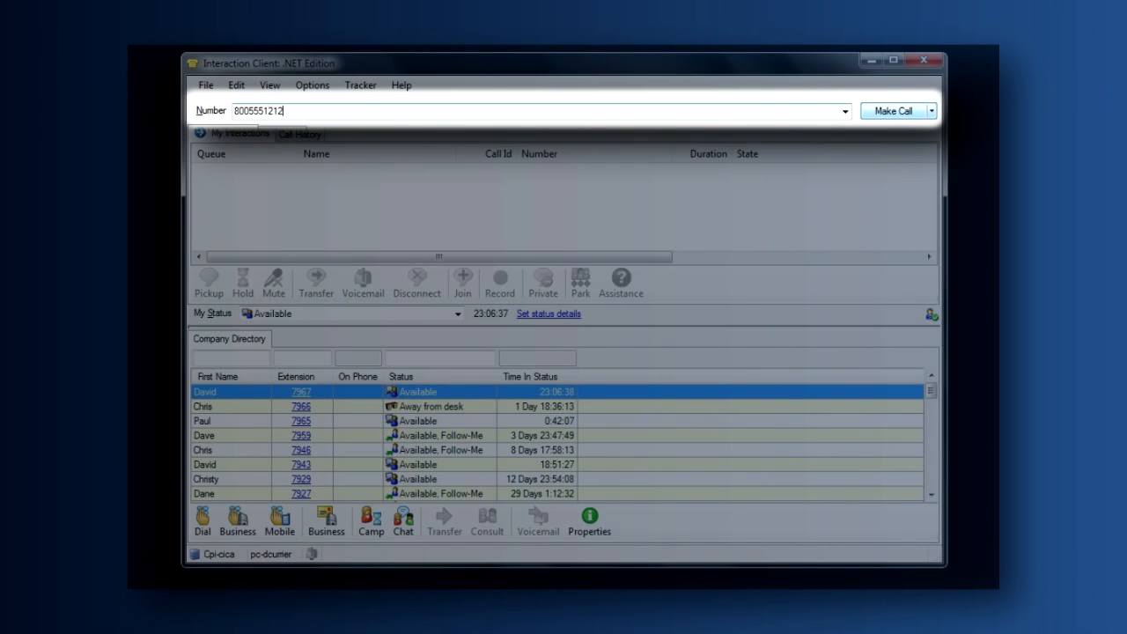
{"action": "left_click", "coordinate": [895, 110]}
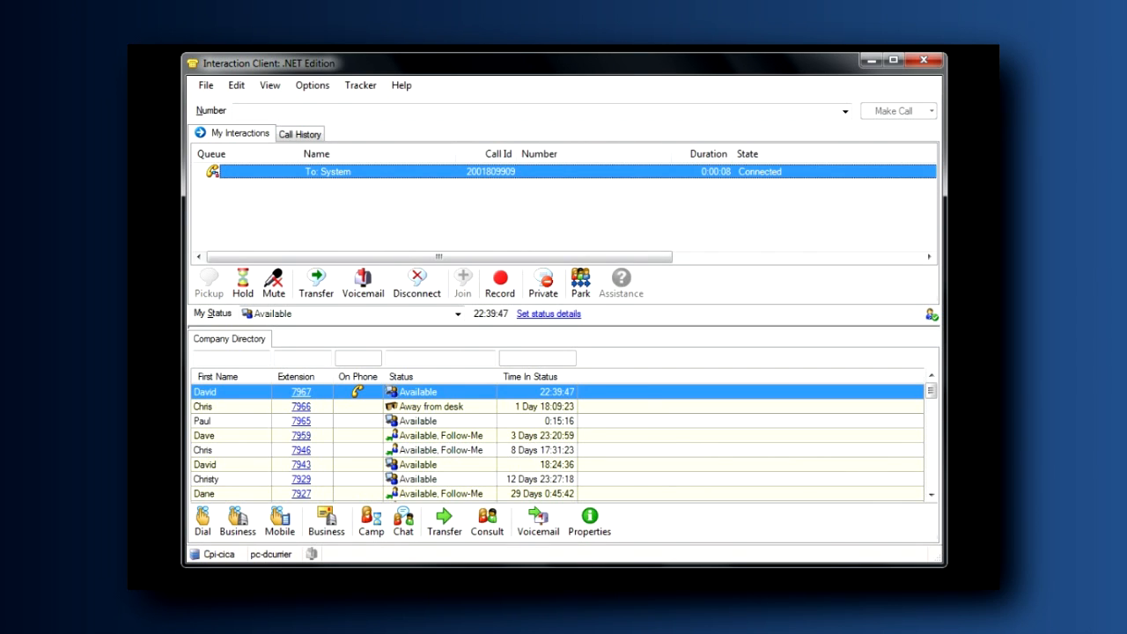
Disconnect the connected call so the My Interactions list is empty
{"action": "left_click", "coordinate": [416, 282]}
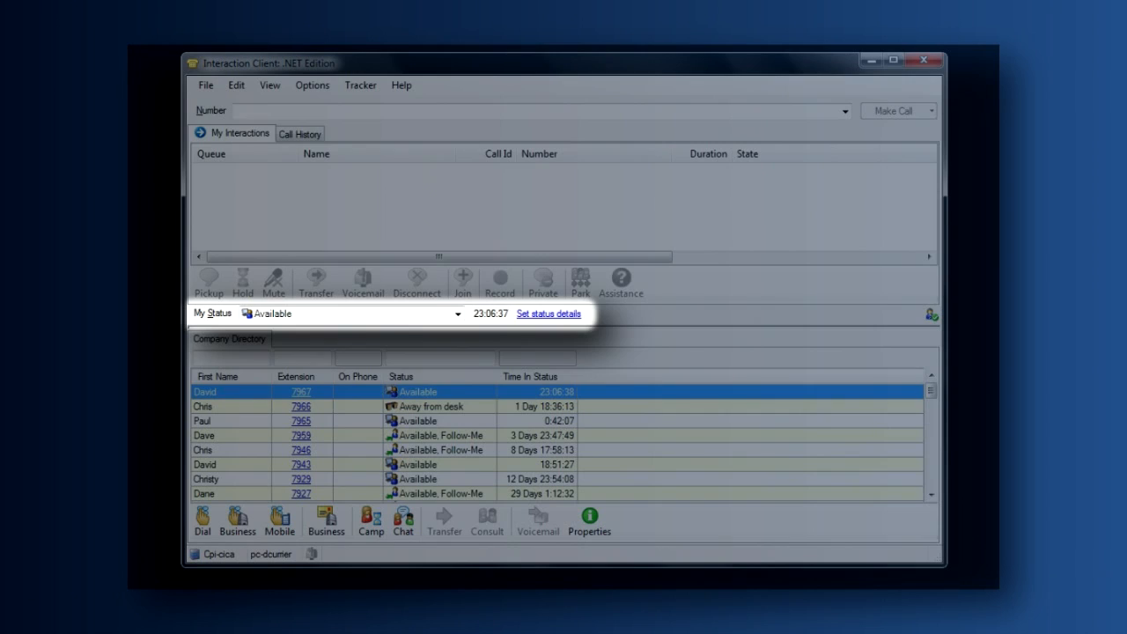
{"action": "left_click", "coordinate": [457, 313]}
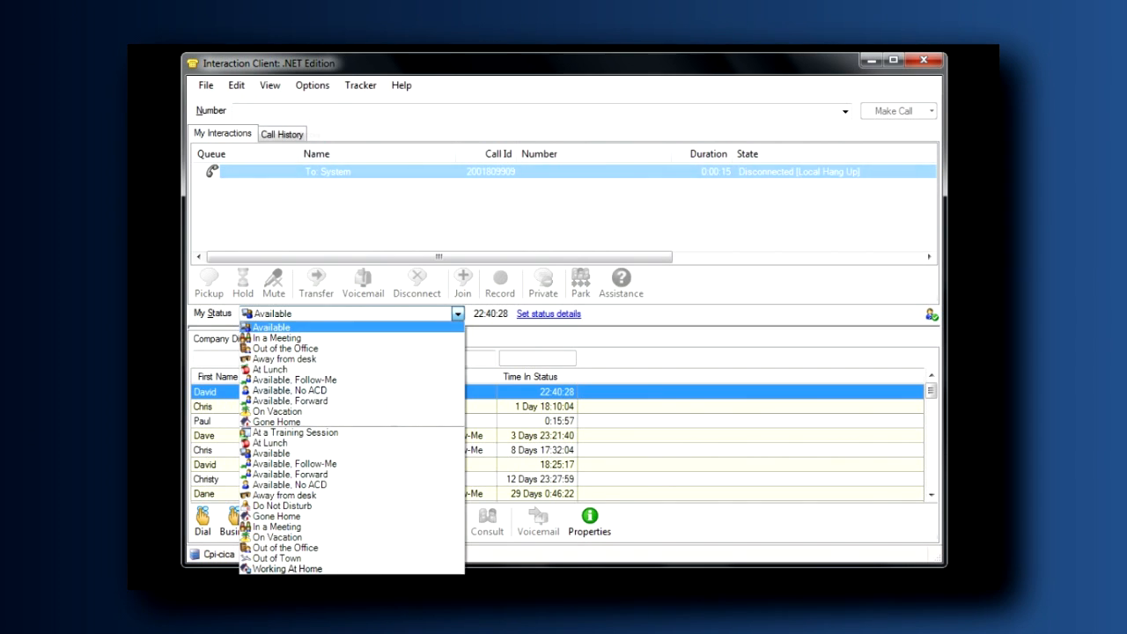
{"action": "left_click", "coordinate": [271, 326]}
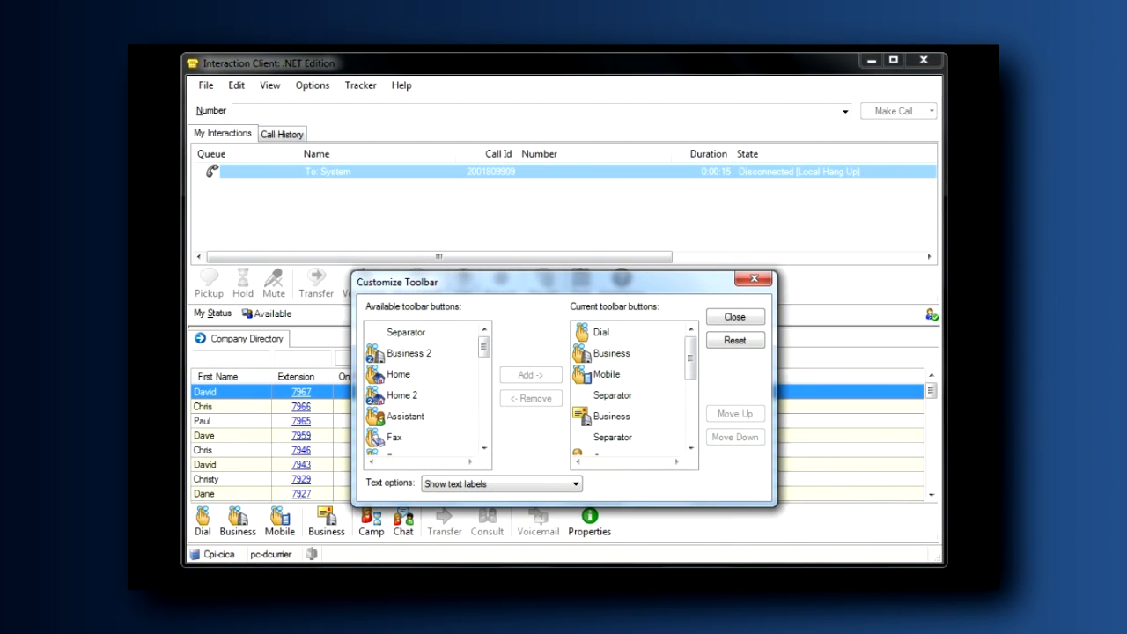
{"action": "left_click", "coordinate": [736, 317]}
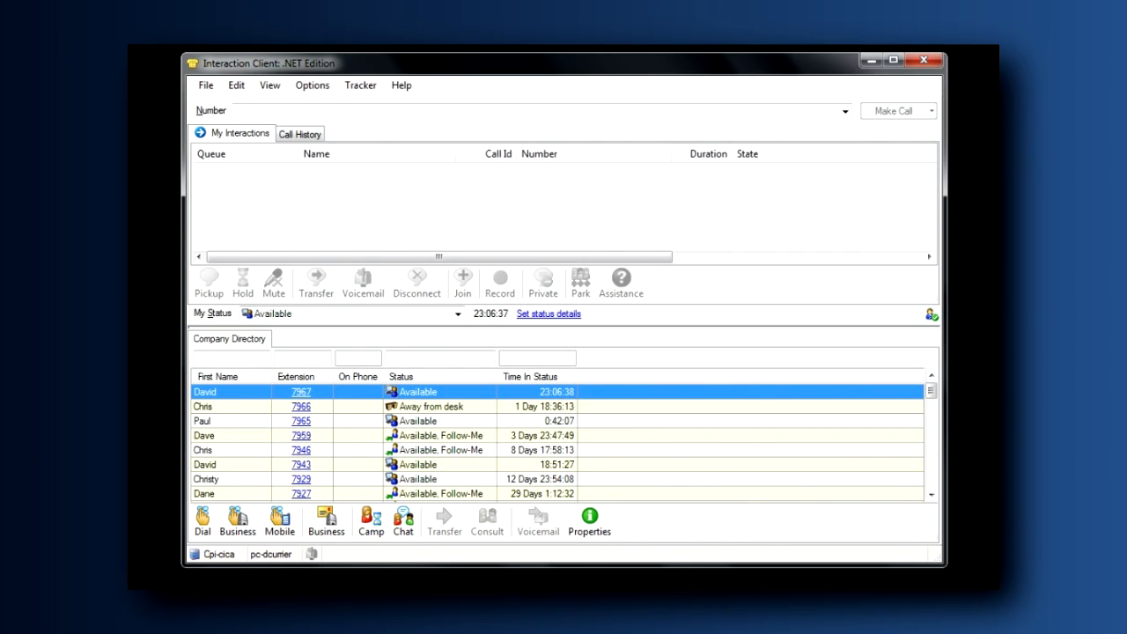
Bring up the Configuration dialog on its General page via Options > Configuration
{"action": "left_click", "coordinate": [312, 84]}
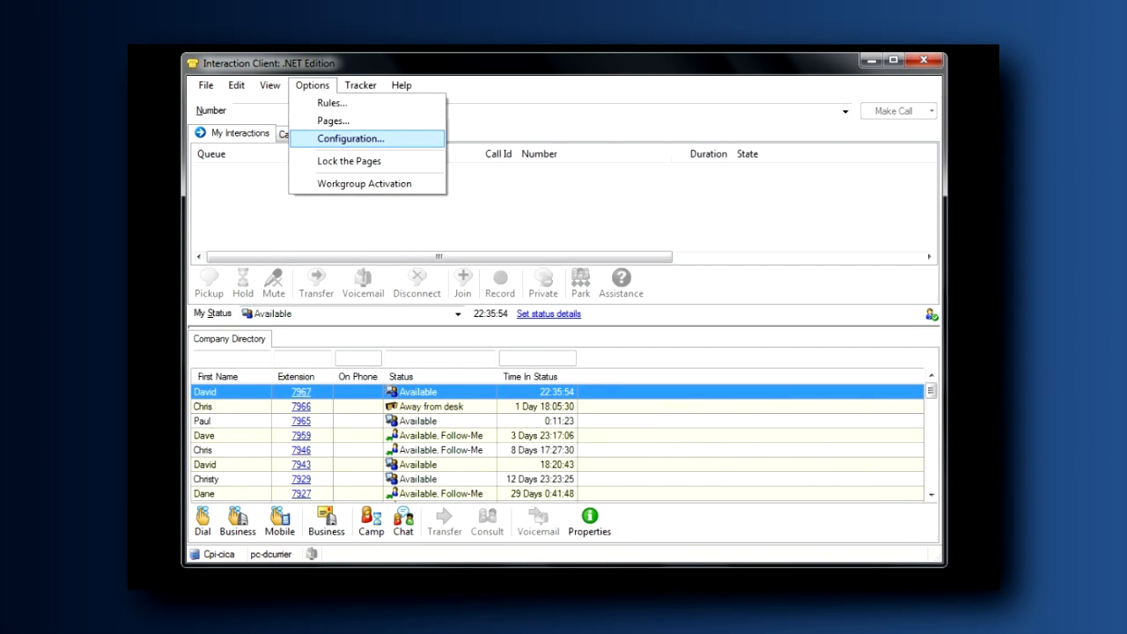
{"action": "left_click", "coordinate": [351, 137]}
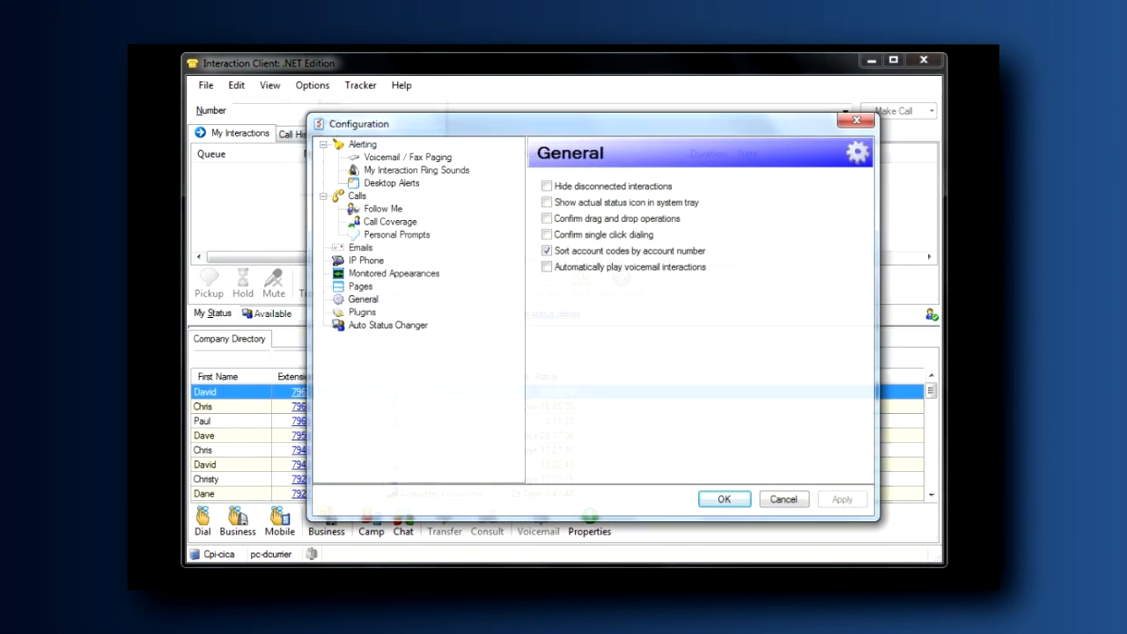